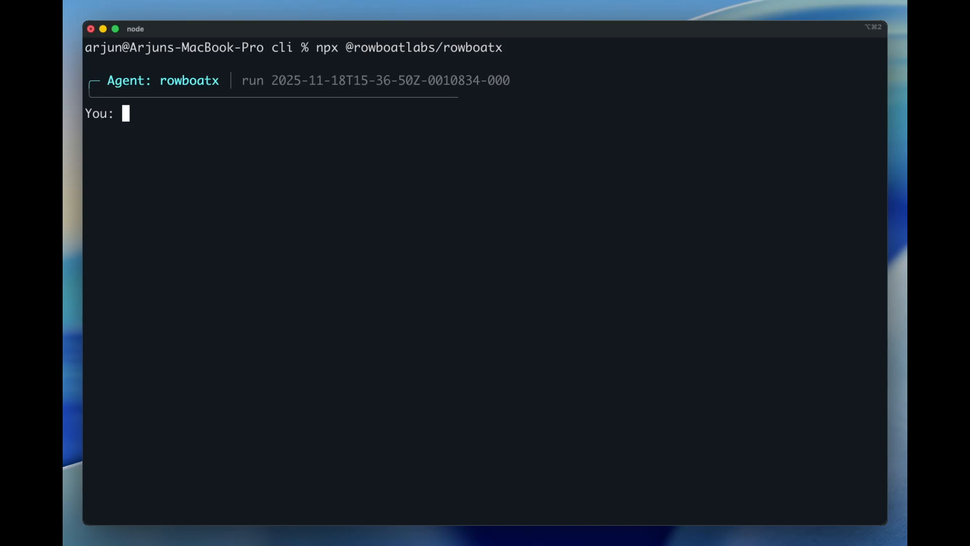
Ask the rowboatx agent which MCP servers are configured (elevenLabs and x)
{"action": "type", "text": "what MCP"}
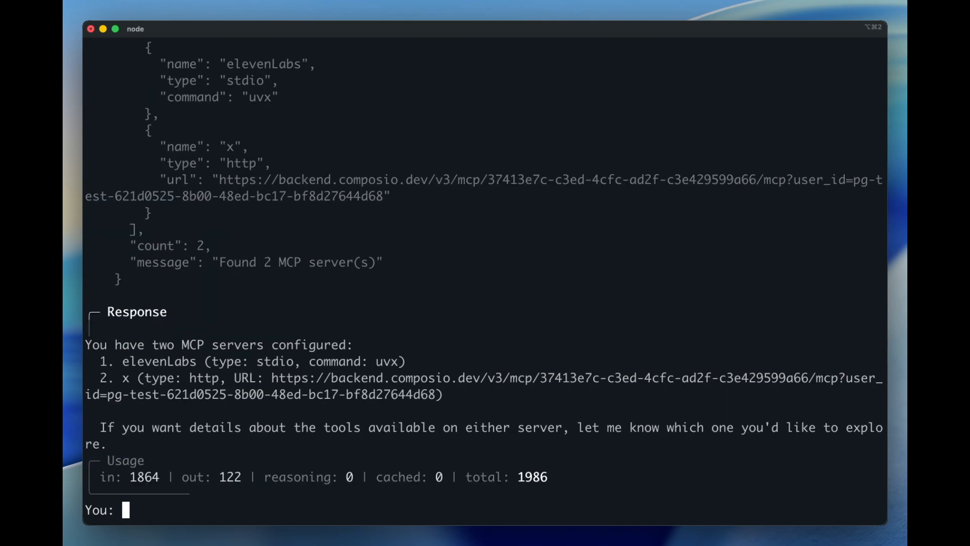
{"action": "mouse_move", "coordinate": [490, 344]}
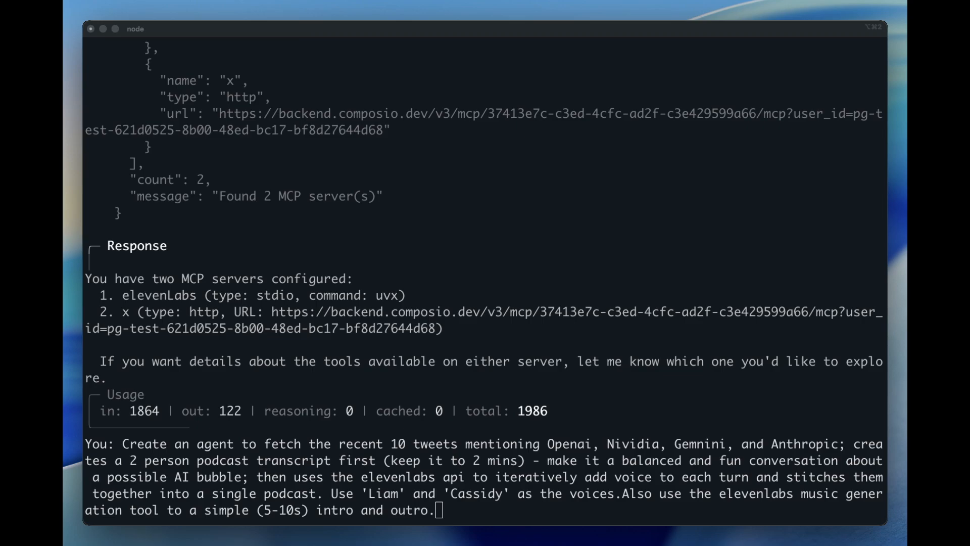
Submit the podcast-agent request, review the orchestrator plan, and exit to the zsh prompt
{"action": "key", "text": "Return"}
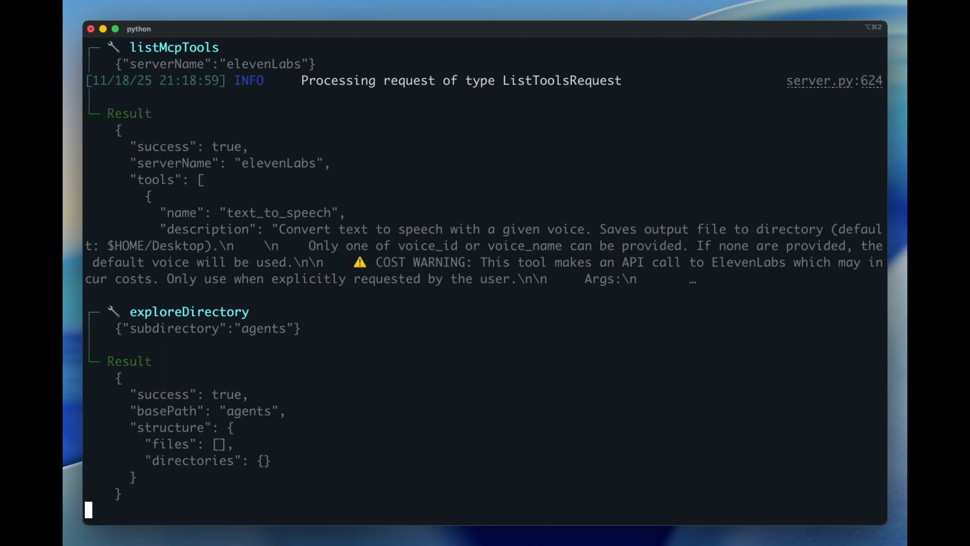
{"action": "scroll", "scroll_direction": "down", "scroll_amount": 3}
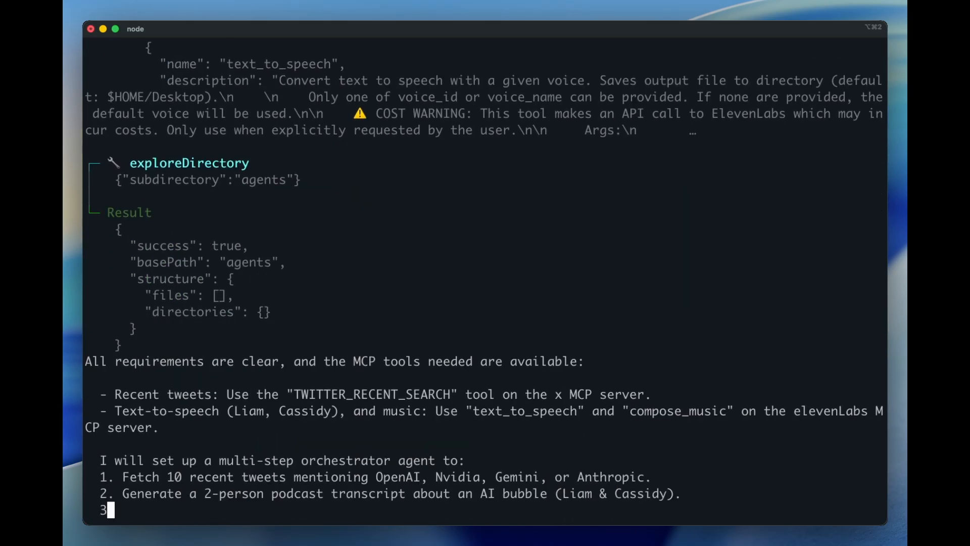
{"action": "key", "text": "ctrl+c"}
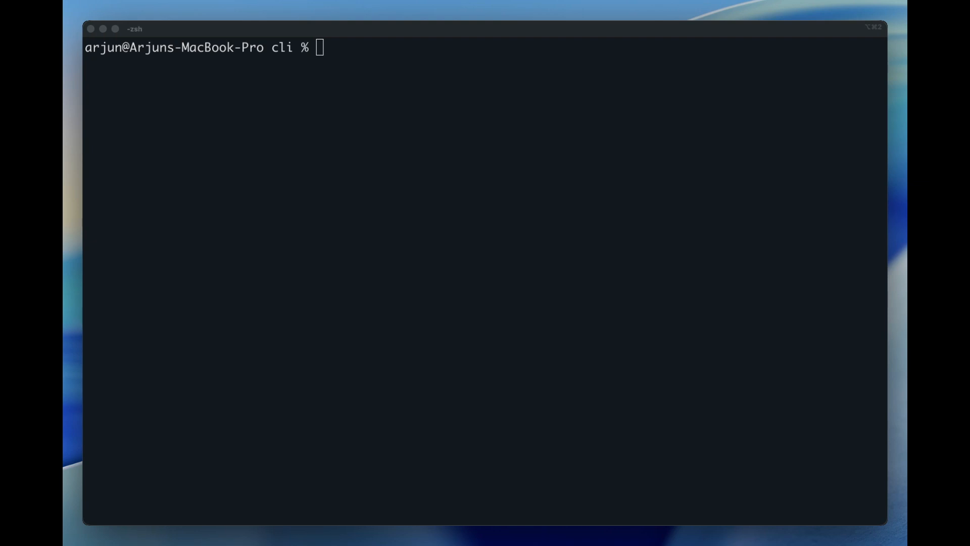
Run rowboatx --agent=tweet-podcast and follow its output through to the completed episode
{"action": "type", "text": "rowboatx --agent=tweet-podcast --"}
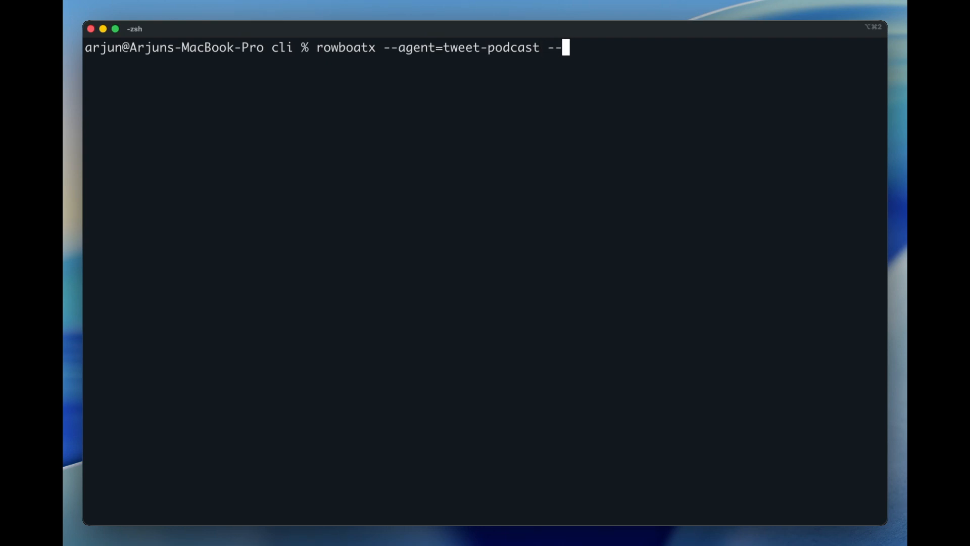
{"action": "key", "text": "Return"}
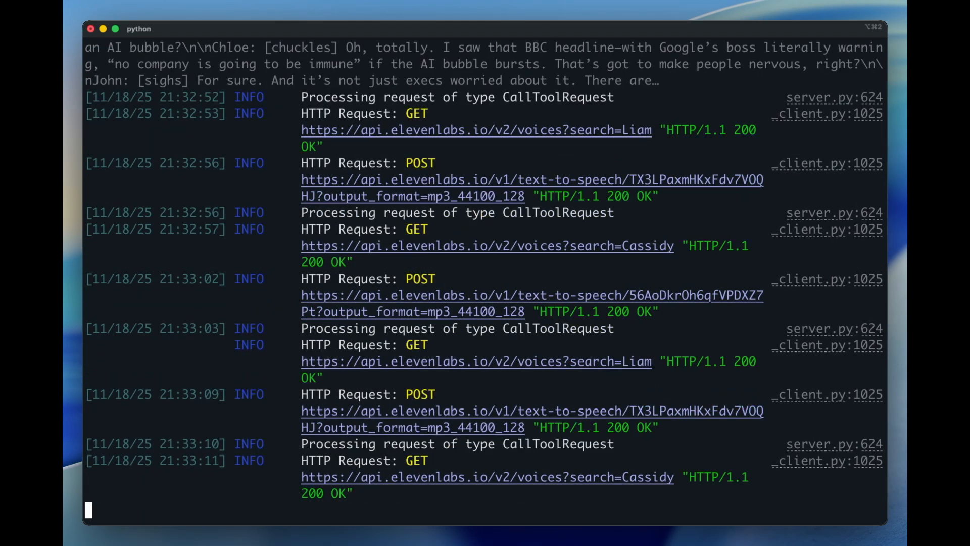
{"action": "scroll", "scroll_direction": "down", "scroll_amount": 3}
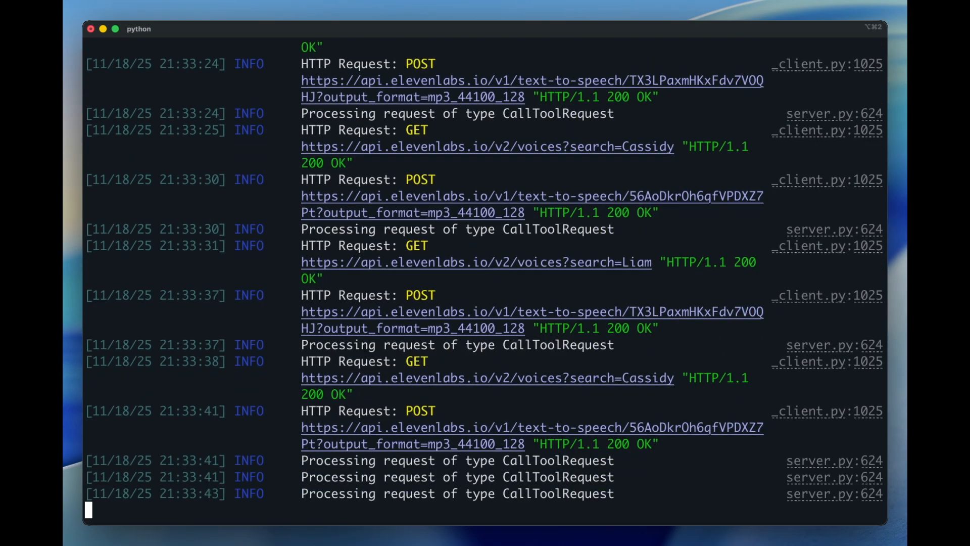
{"action": "scroll", "scroll_direction": "down", "scroll_amount": 3}
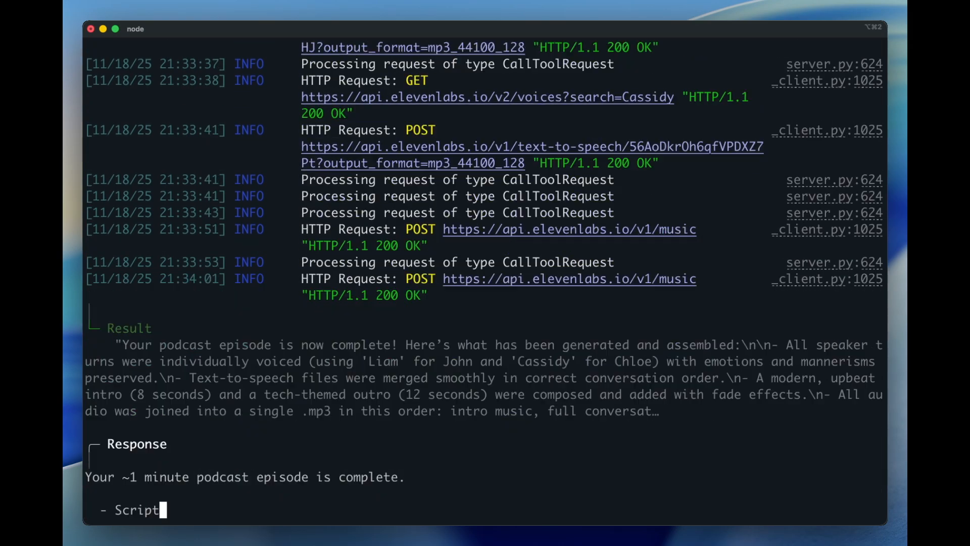
{"action": "scroll", "scroll_direction": "down", "scroll_amount": 3}
{"action": "type", "text": "afplay /Users/arjun/Desktop/final_podcast_episode.mp3"}
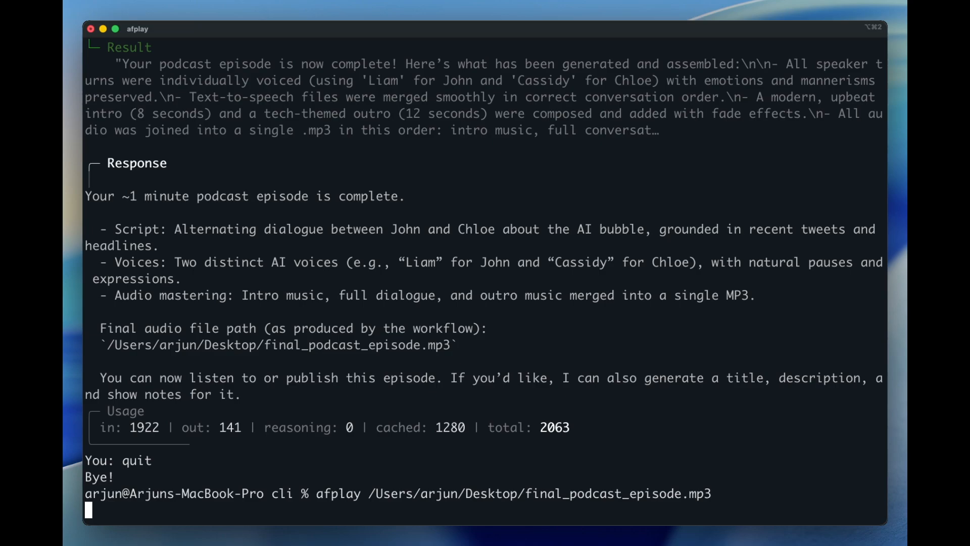
{"action": "mouse_move", "coordinate": [436, 426]}
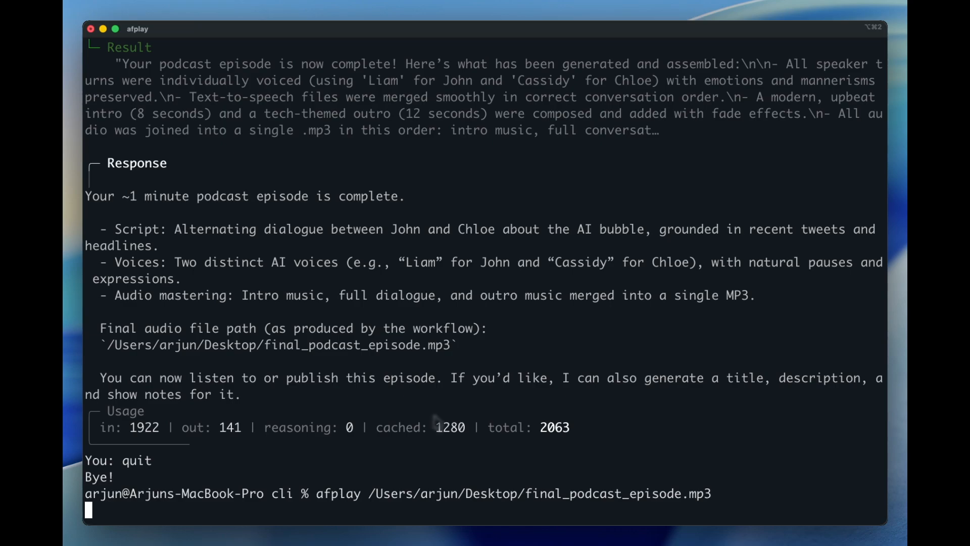
{"action": "mouse_move", "coordinate": [438, 423]}
{"action": "type", "text": "can you schedu"}
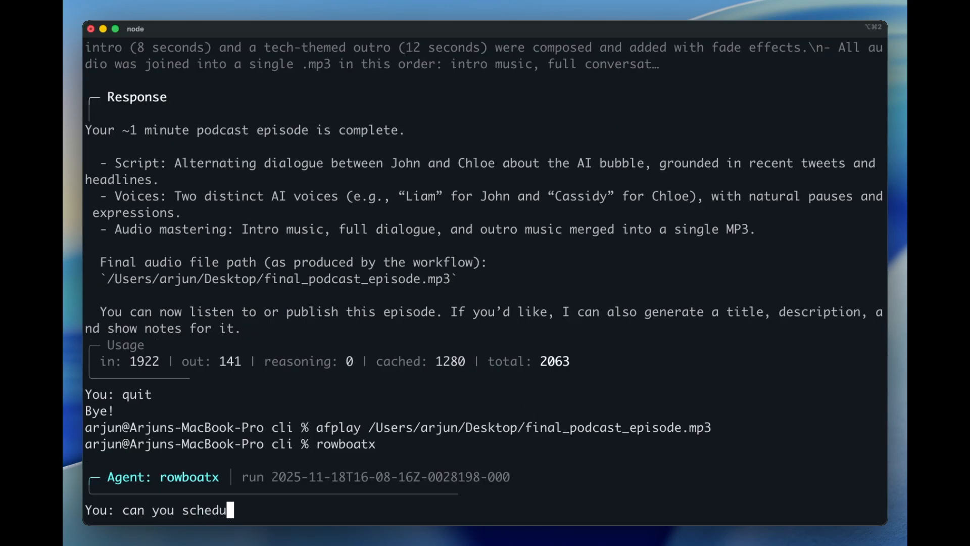
Ask the agent to schedule tweet-podcast to run every day at 10:00 via crontab
{"action": "type", "text": "le the tweet-podcast agent to run every"}
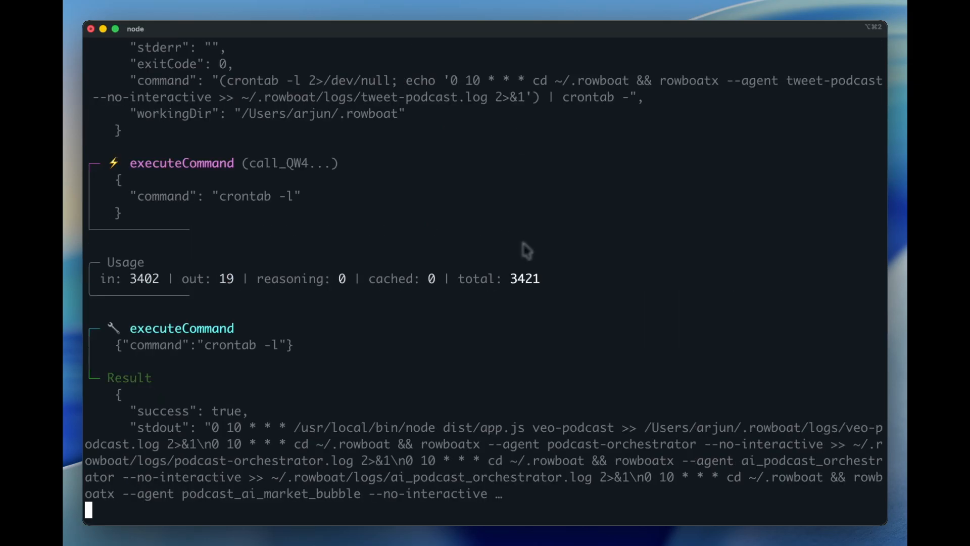
{"action": "scroll", "scroll_direction": "down", "scroll_amount": 3}
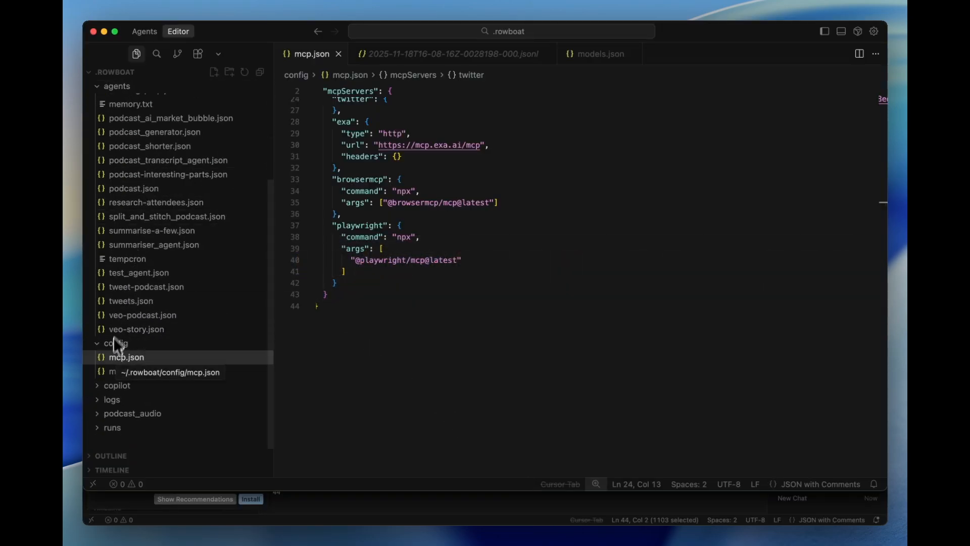
Expand the .rowboat runs folder to show the saved run log files
{"action": "left_click", "coordinate": [112, 427]}
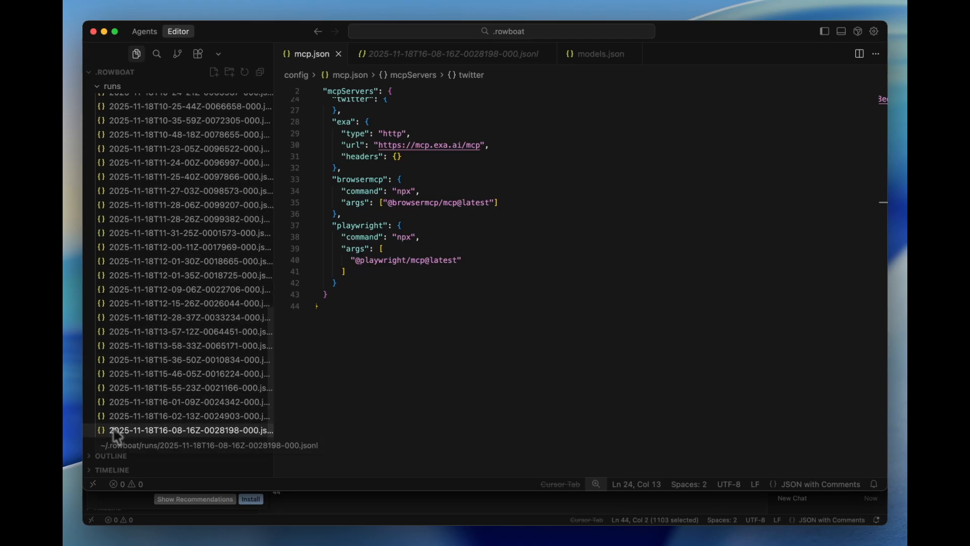